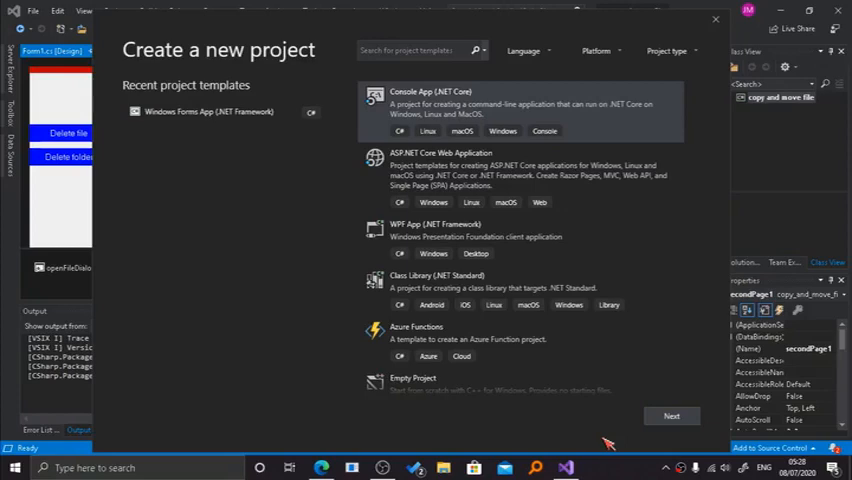
- Search for and choose the Windows Forms App (.NET Framework) template in Create a new project
left_click(228, 112)
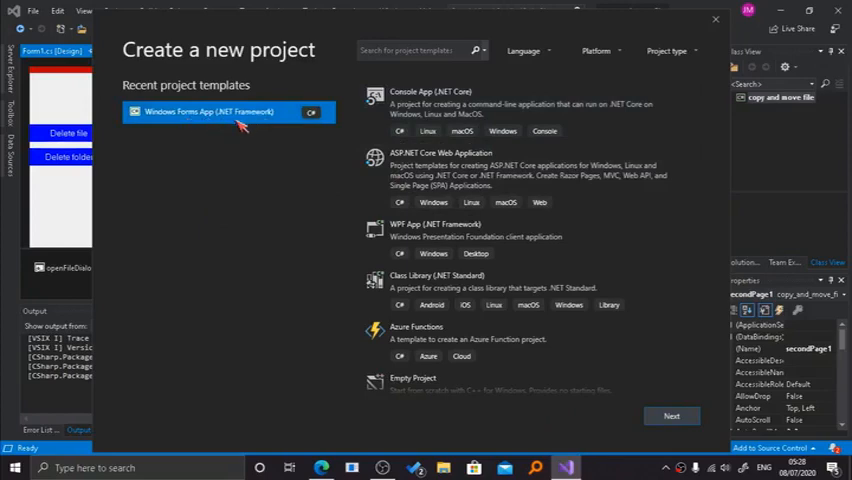
left_click(416, 50)
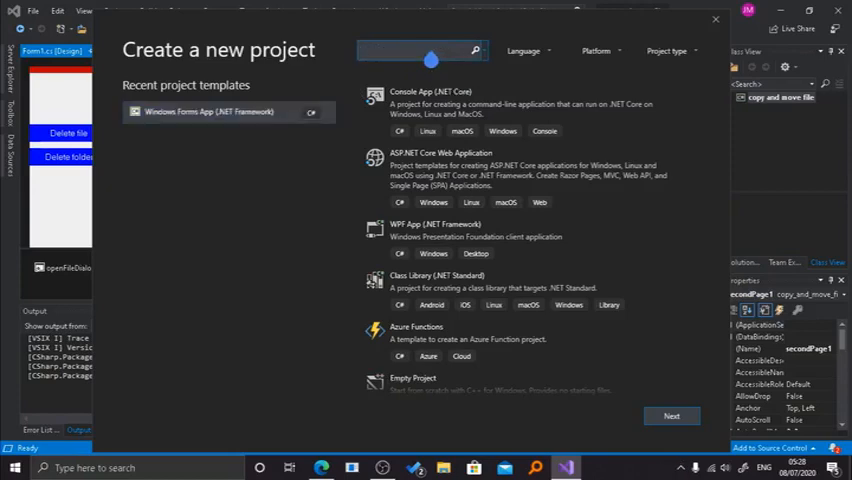
type("wind")
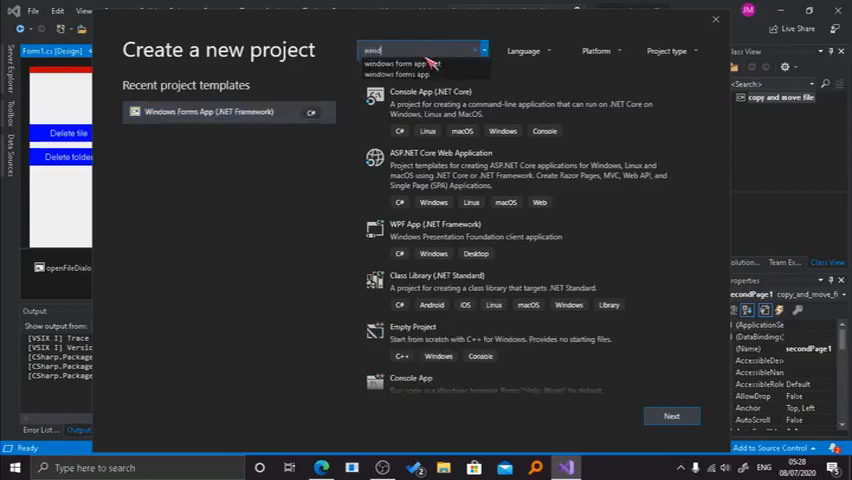
type("windows form app .net")
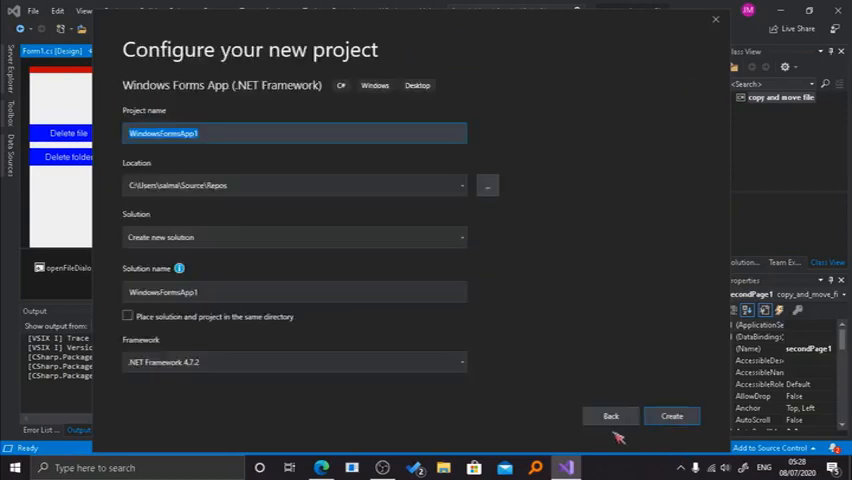
- Create a project named OpenFileDialog, discarding the previous solution without saving
type("OpenFileDialog")
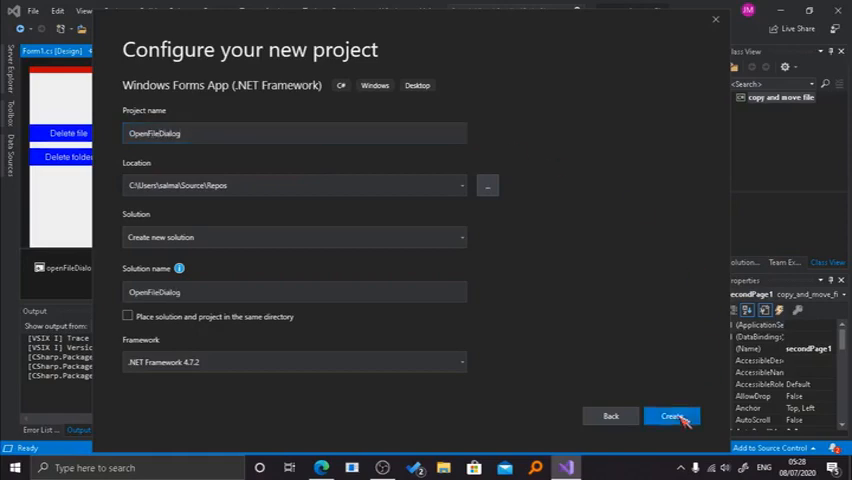
left_click(672, 416)
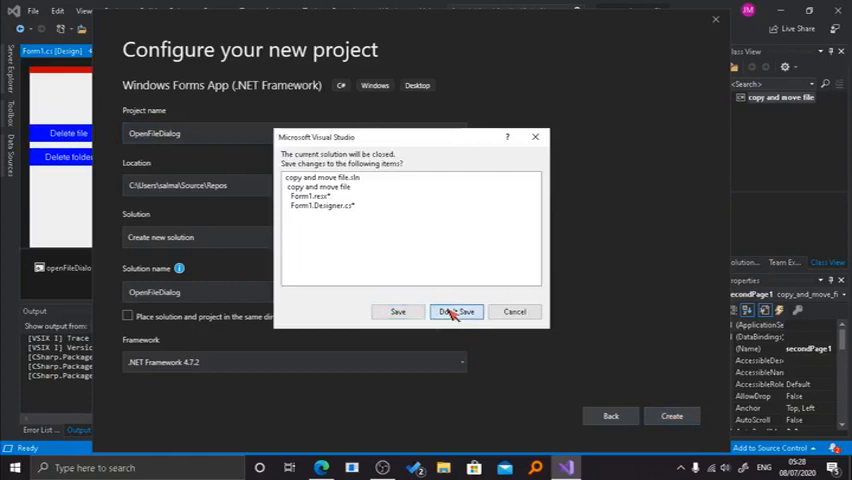
left_click(456, 312)
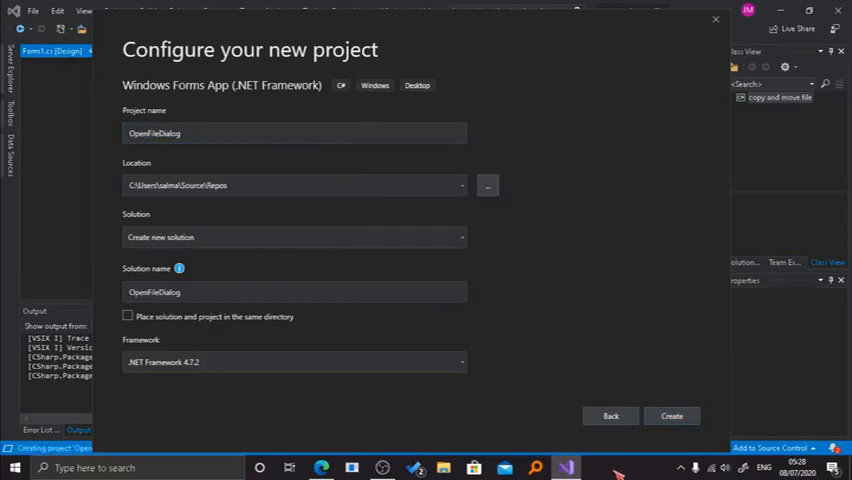
left_click(672, 416)
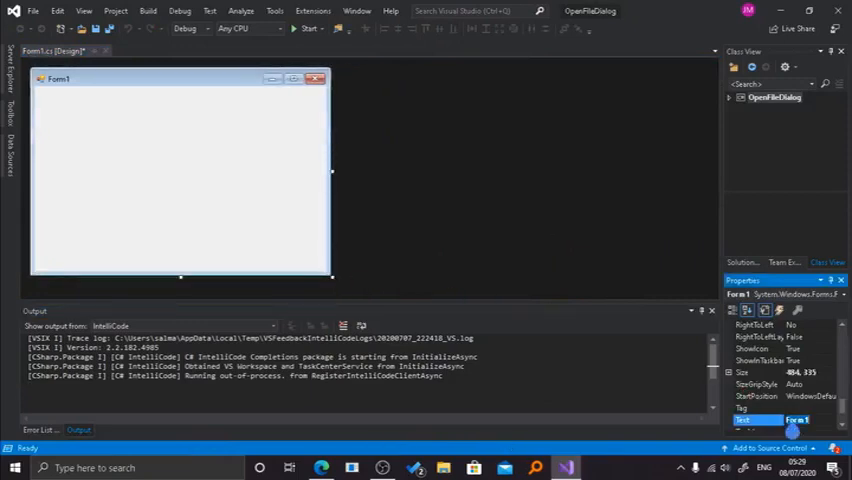
- Title the form 'Open file dialog' and add a Button from the Toolbox onto it
type("Open")
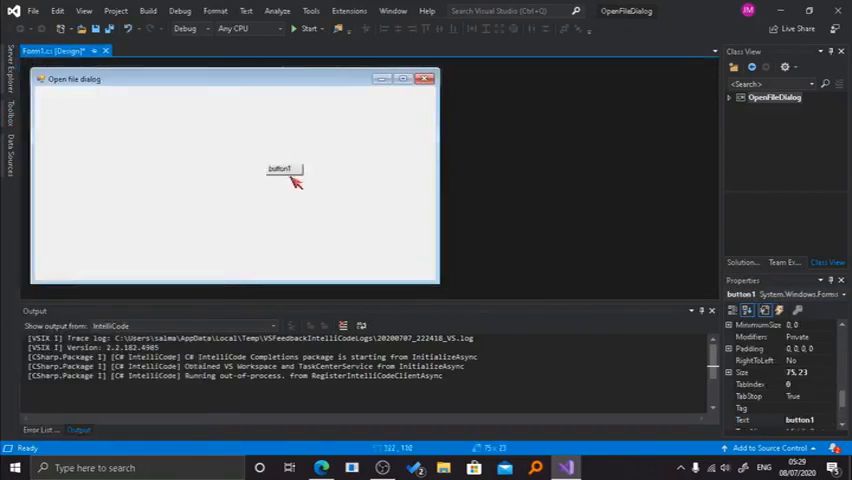
left_click(16, 468)
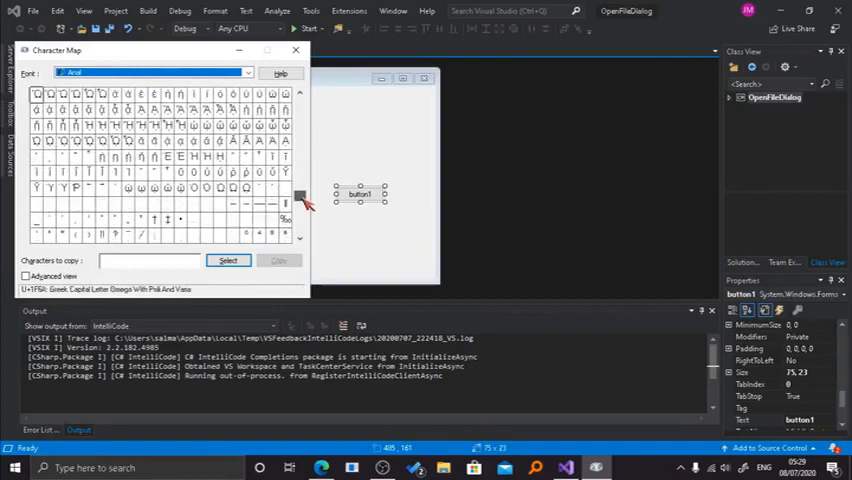
- Run charmap, copy the Black Small Square character in Arial, and close Character Map
scroll("down", 3)
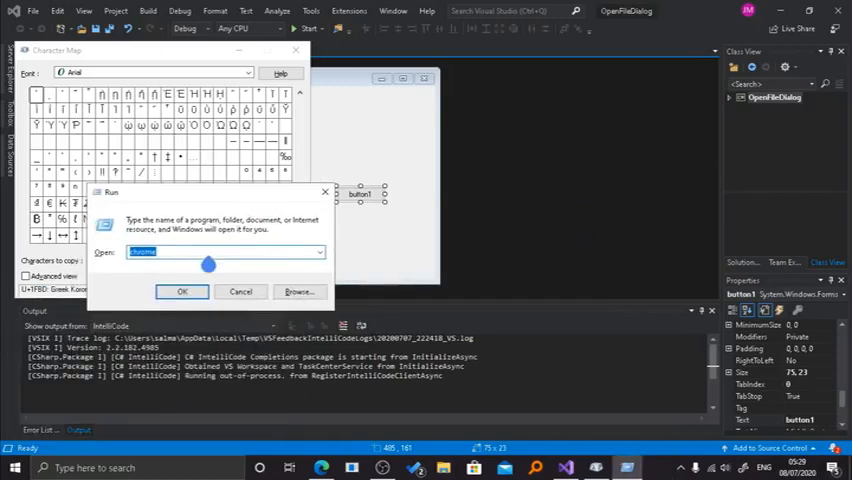
type("charmap")
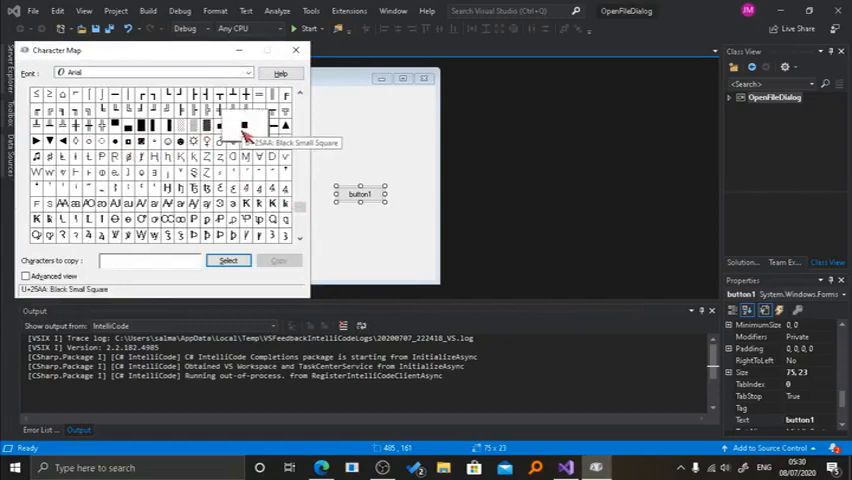
left_click(228, 260)
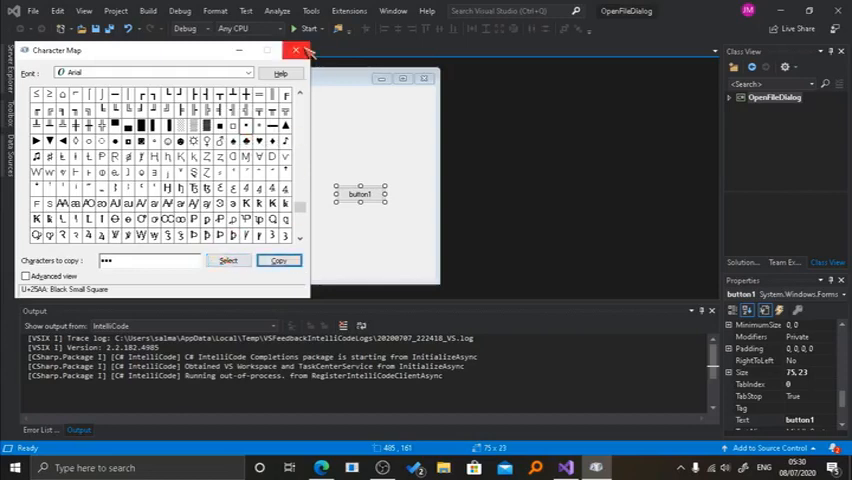
left_click(296, 50)
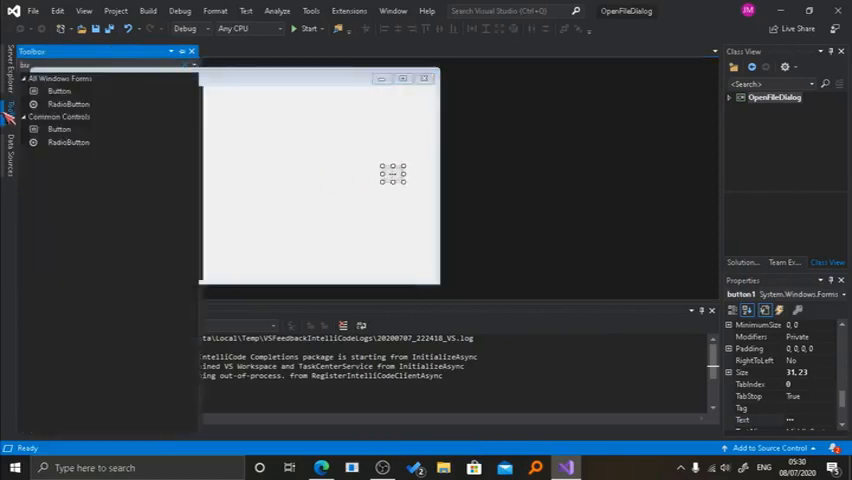
- Add a TextBox to the form, stretch it wide and shrink the symbol button beside it
type("bu")
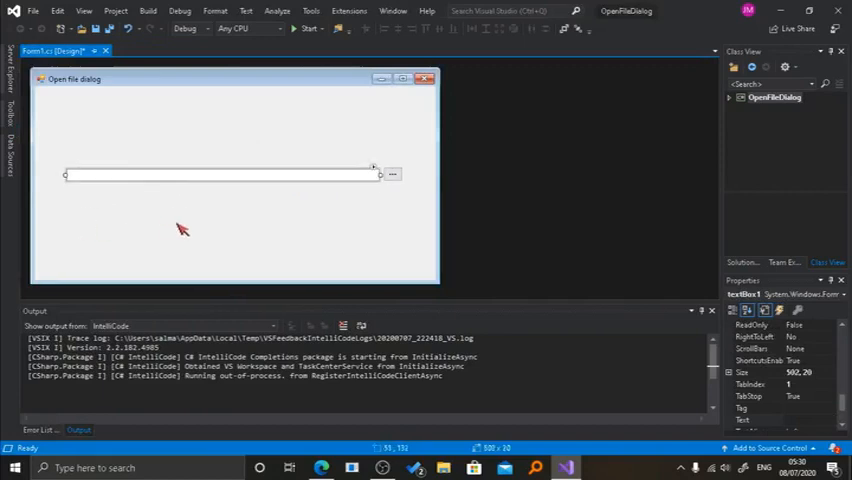
left_click(392, 174)
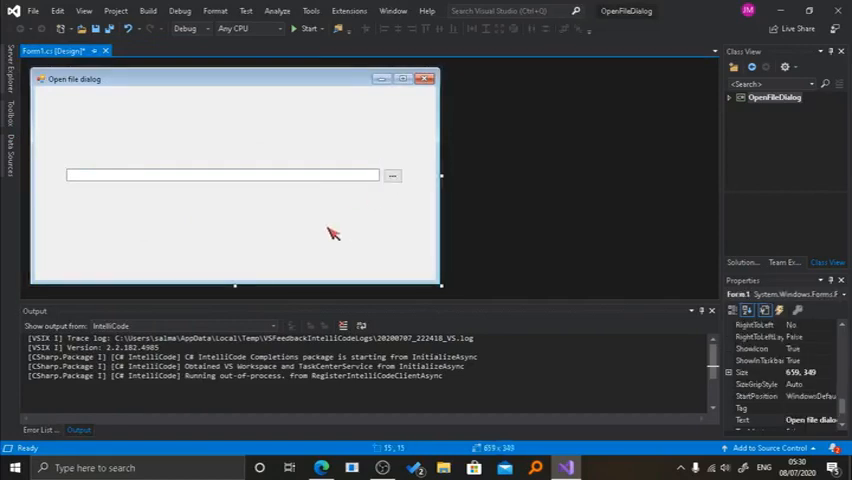
left_click(392, 176)
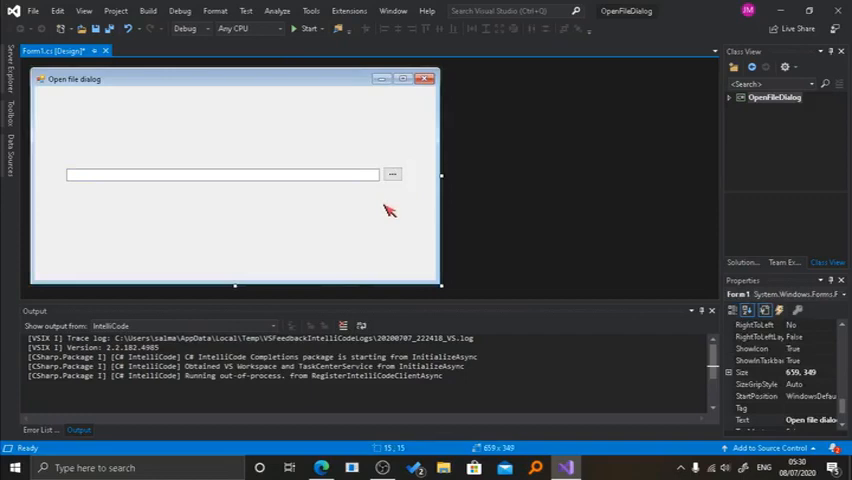
left_click(392, 174)
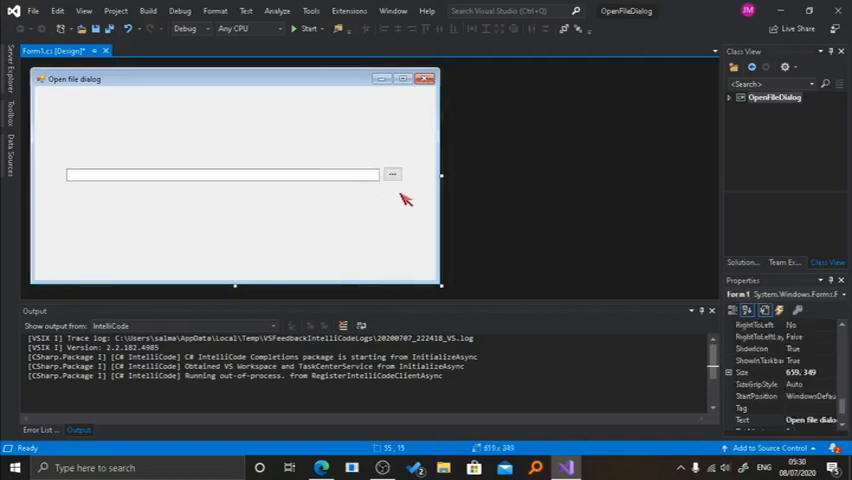
- Generate the button's Click handler and start writing the OpenFileDialog check in it
double_click(392, 174)
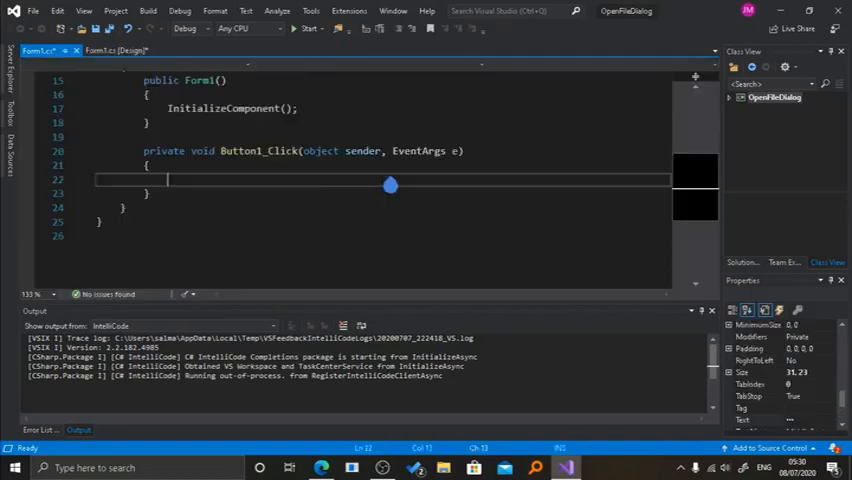
right_click(390, 184)
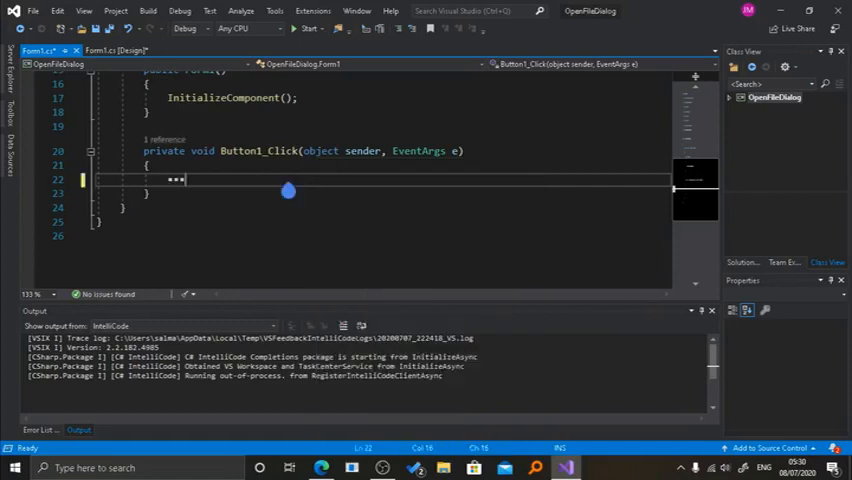
key("Backspace")
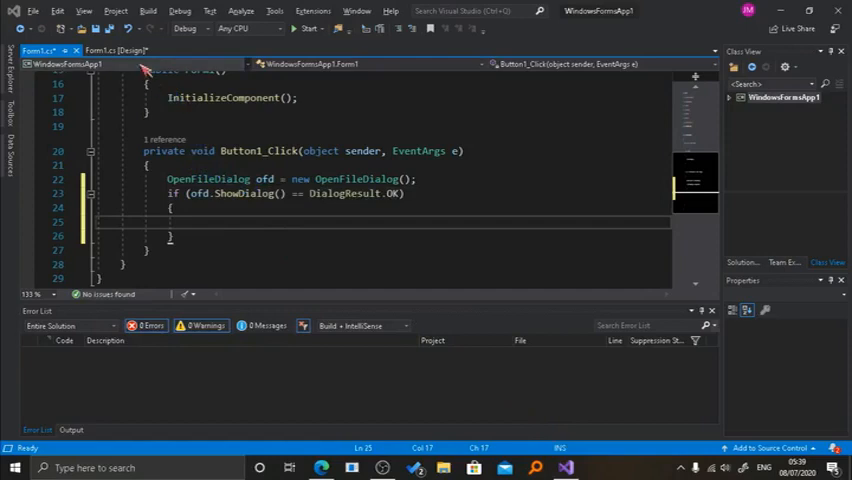
left_click(110, 52)
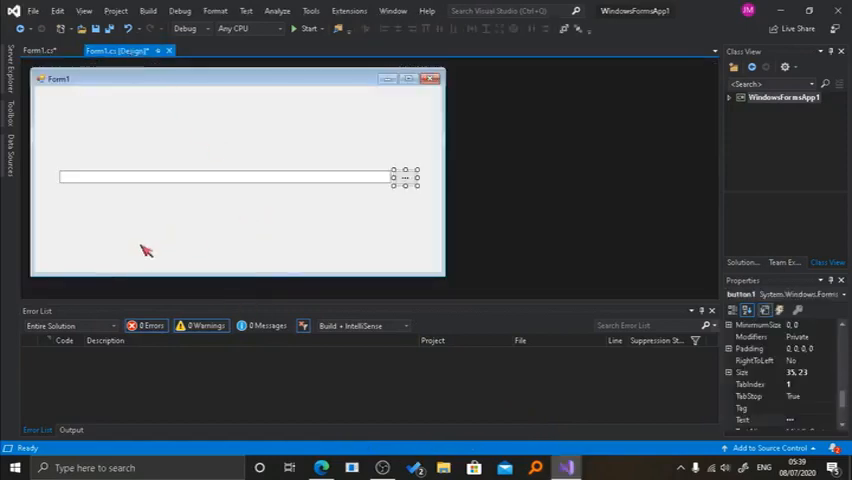
mouse_move(140, 294)
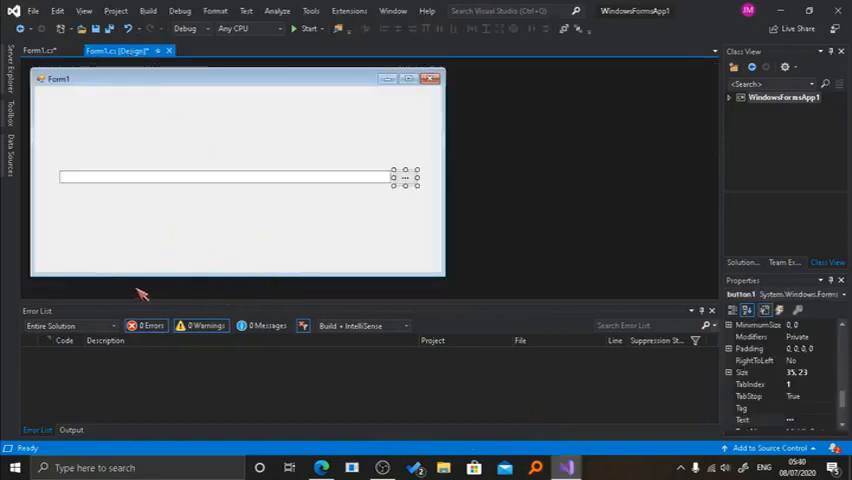
mouse_move(56, 276)
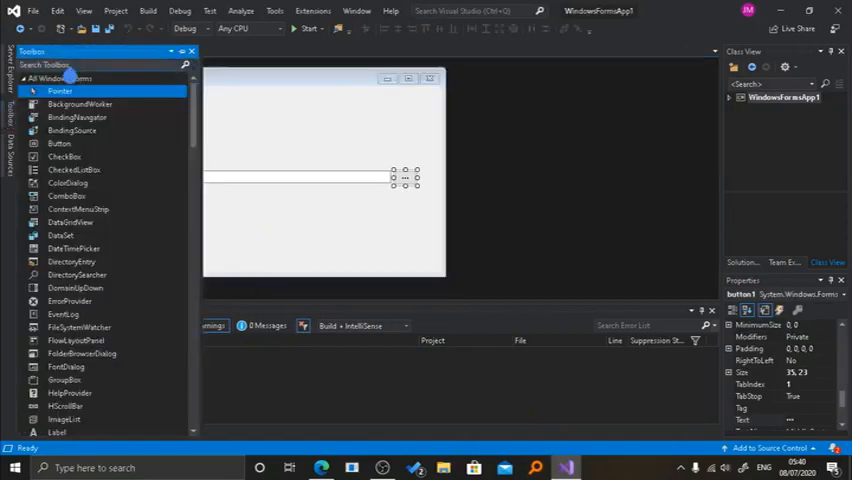
type("op")
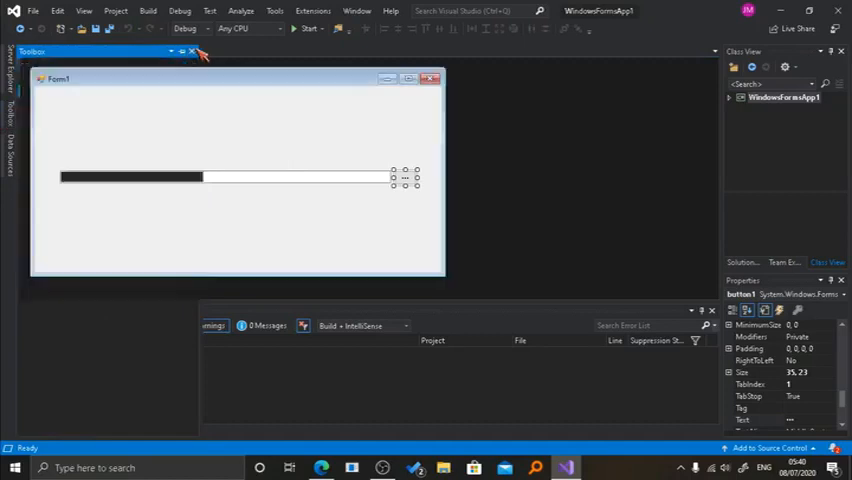
left_click(192, 52)
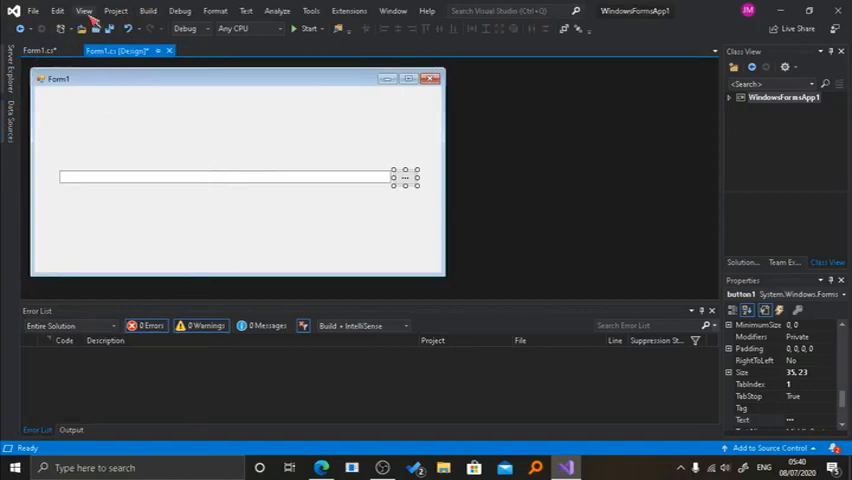
left_click(84, 12)
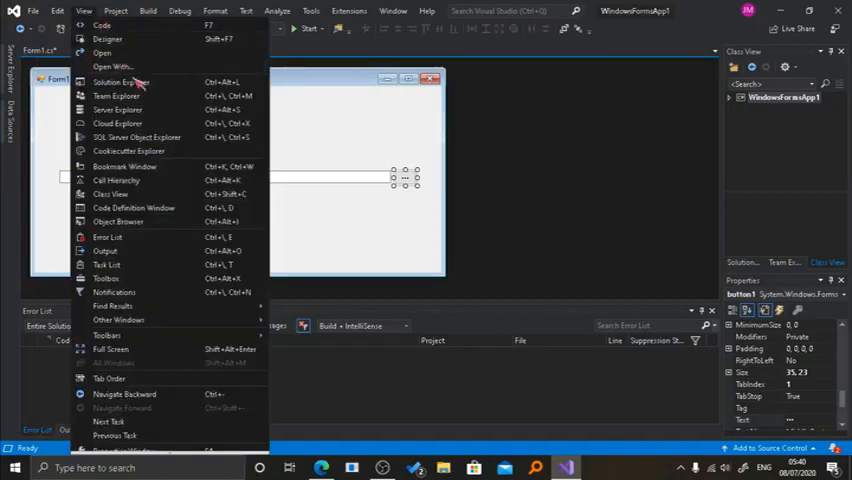
mouse_move(268, 228)
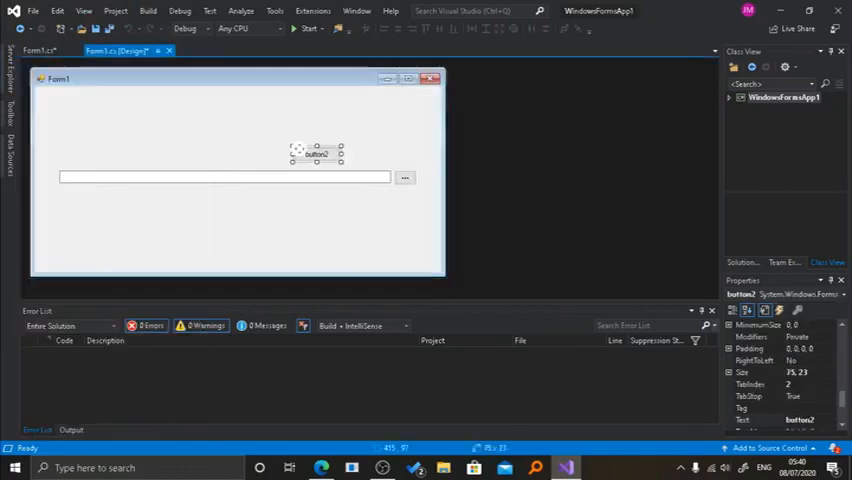
- Write OpenFileDialog ofd = new OpenFileDialog(); and if (ofd.ShowDialog() == DialogResult.OK) in Button1_Click
double_click(316, 152)
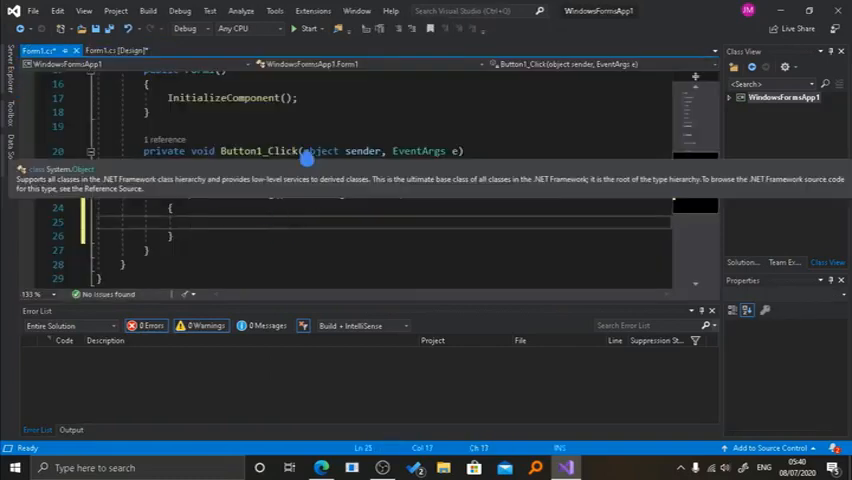
type("OpenFileDialog ofd = new OpenFileDialog();")
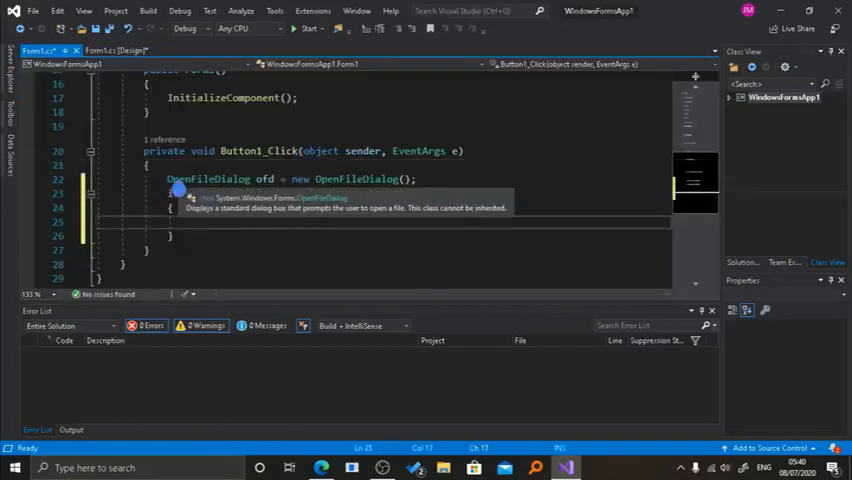
type("if (ofd.ShowDialog() == DialogResult.OK)")
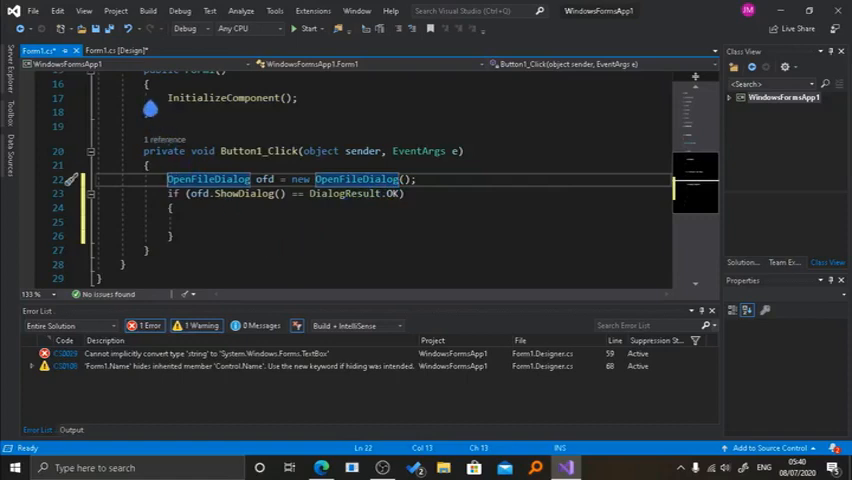
- Review the generated control declarations in Form1.Designer.cs
left_click(104, 52)
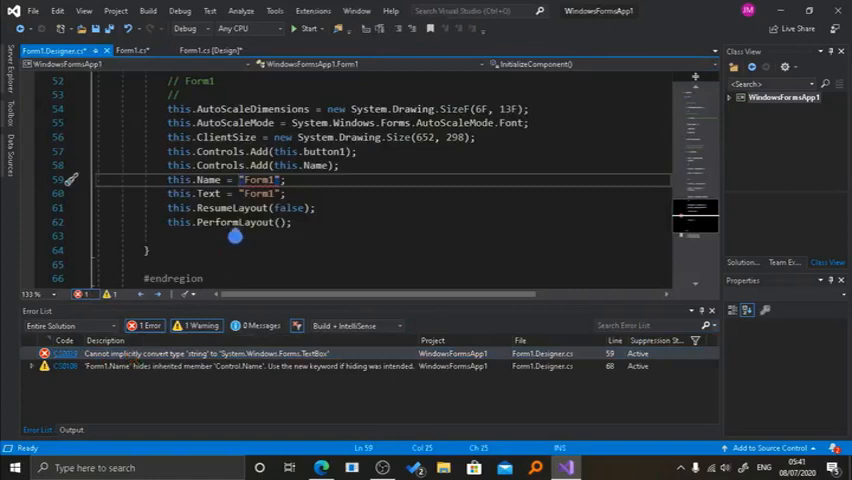
mouse_move(304, 180)
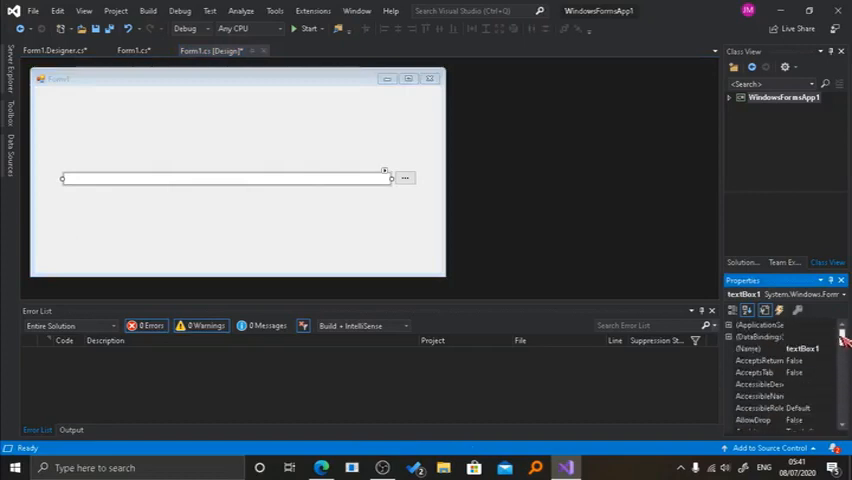
- Inside the OK check, write Name.Text = ofd.FileName; using IntelliSense for FileName
left_click(770, 348)
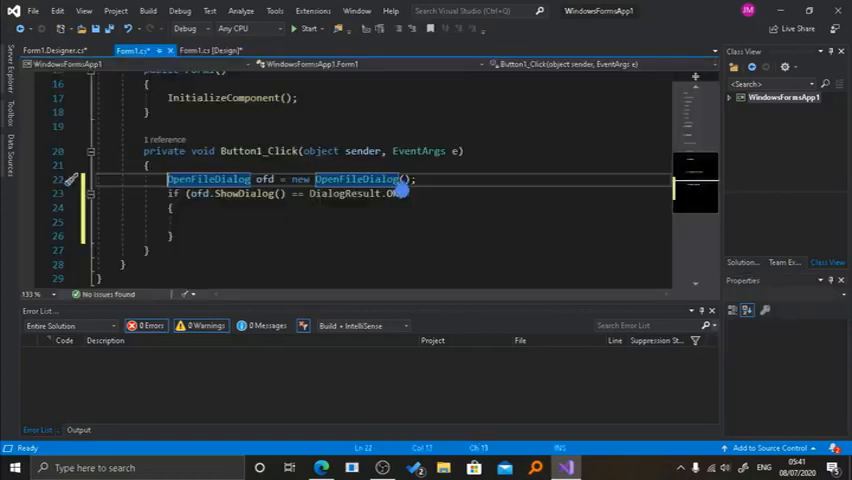
type("Name.Text = of")
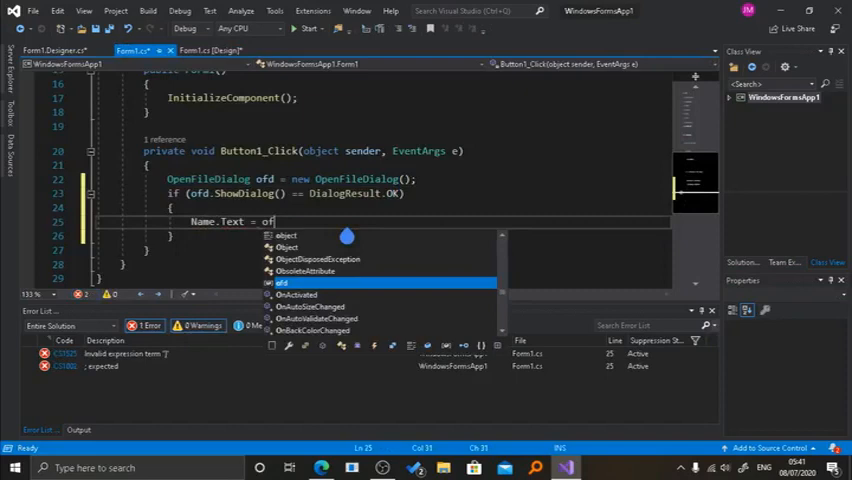
type(".")
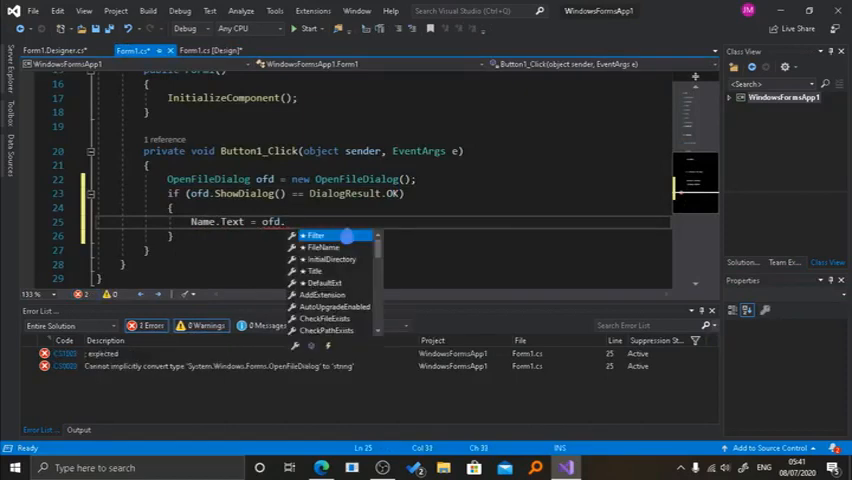
type("n")
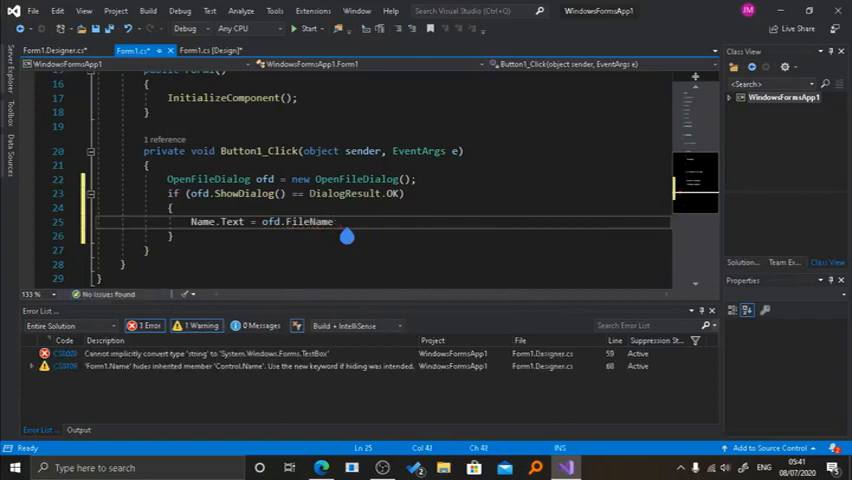
type("();")
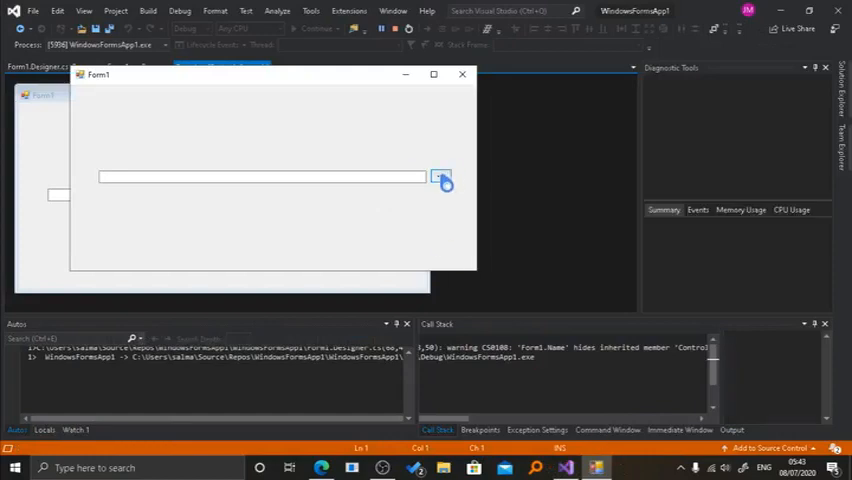
- Run the app, browse to Pictures in the Open dialog and open a chosen image
left_click(440, 176)
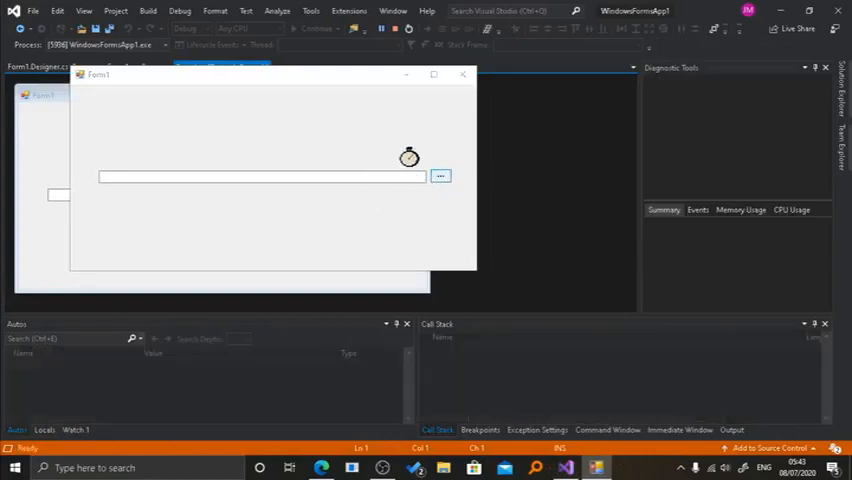
left_click(440, 176)
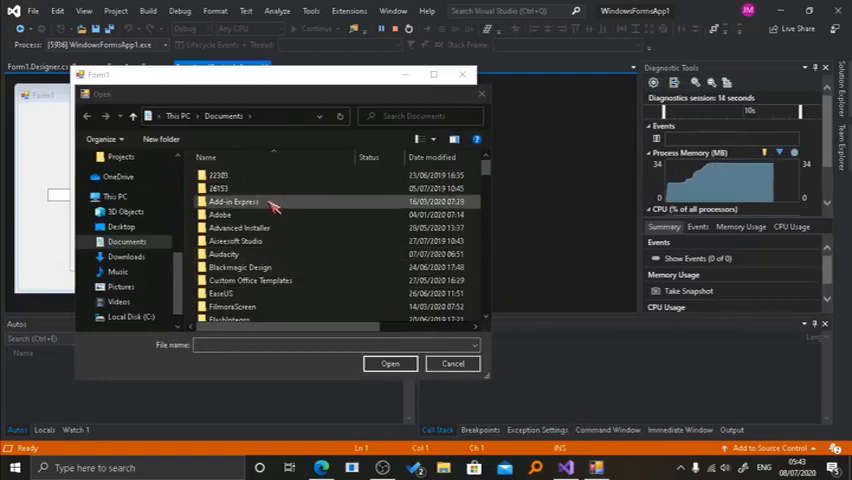
double_click(220, 214)
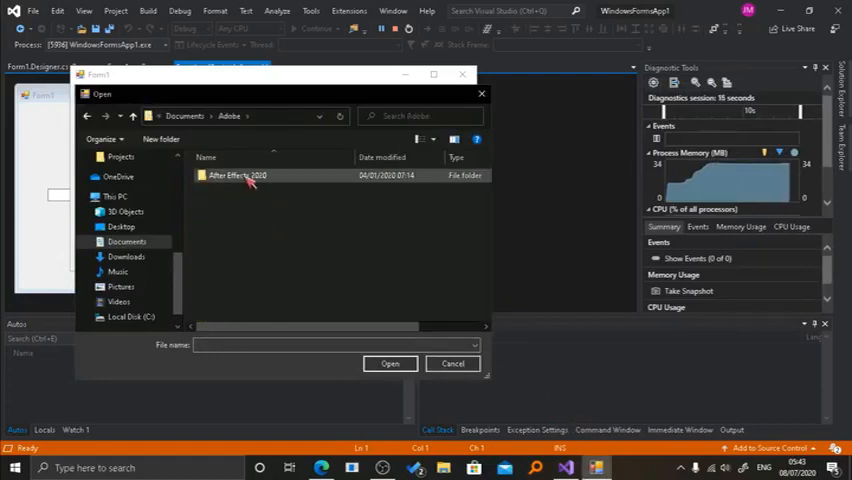
double_click(240, 176)
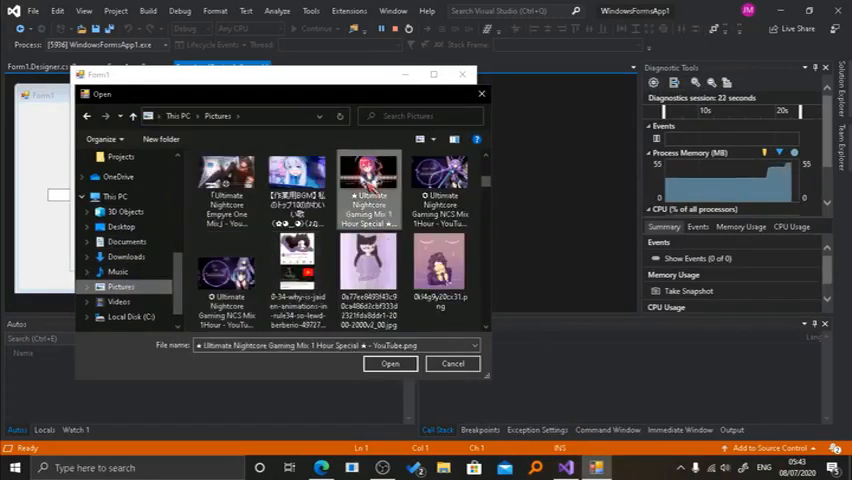
left_click(390, 364)
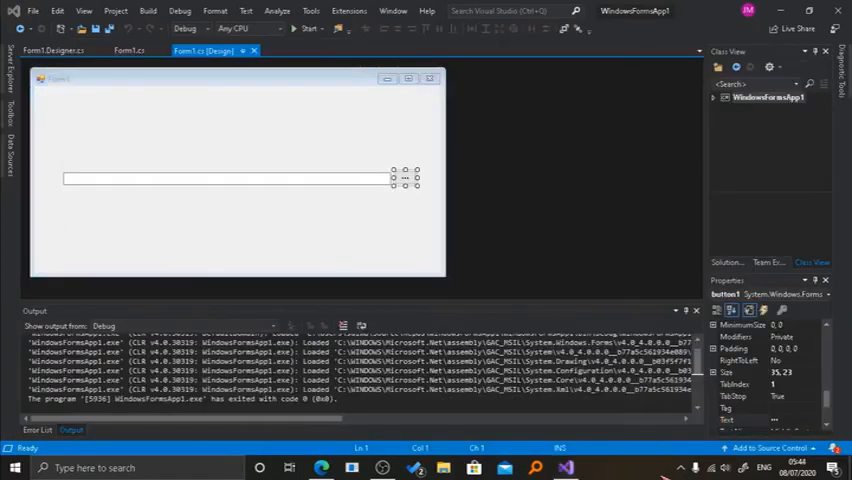
mouse_move(296, 192)
type("Path")
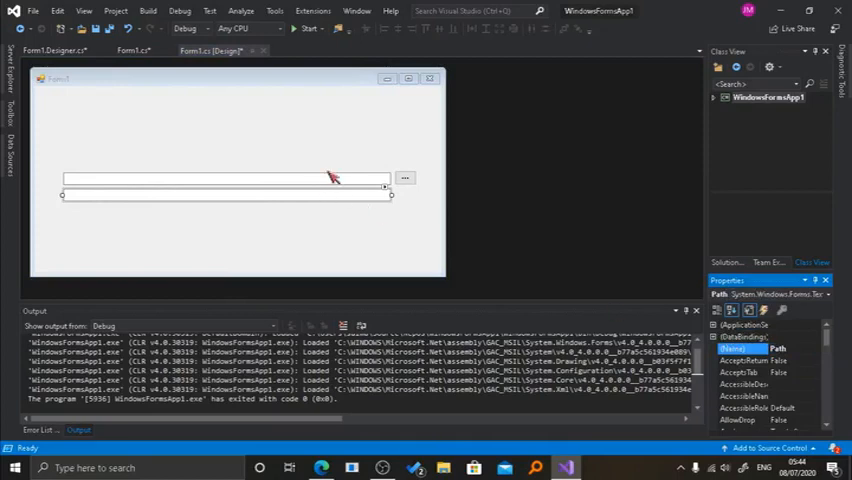
- Add Path.Text = ofd.SafeFileName; under the Name.Text line, then review the designer code
left_click(224, 178)
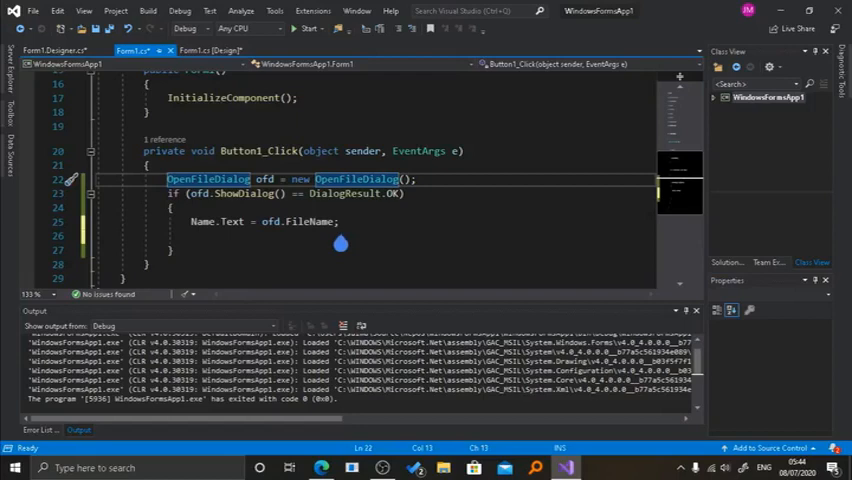
type("Path")
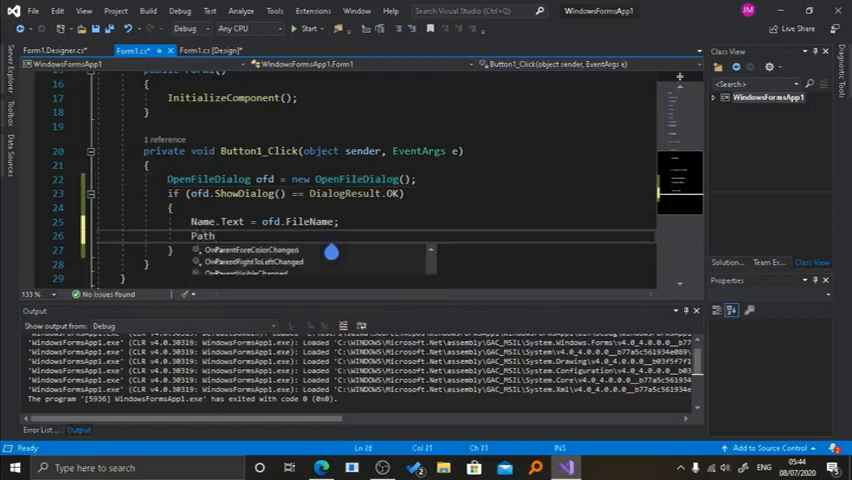
type(".Text")
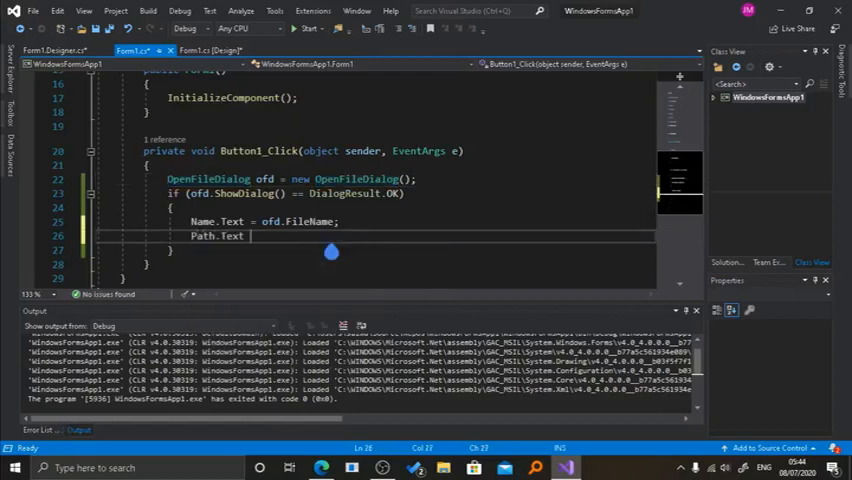
type("ofd")
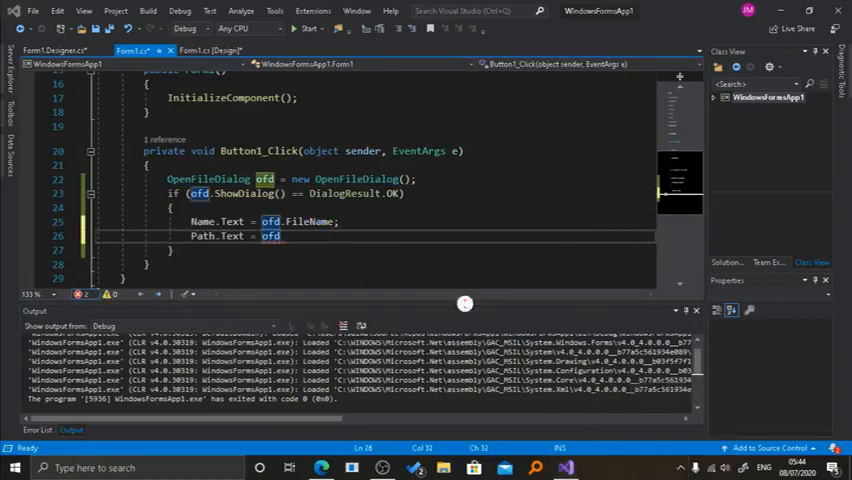
type(".")
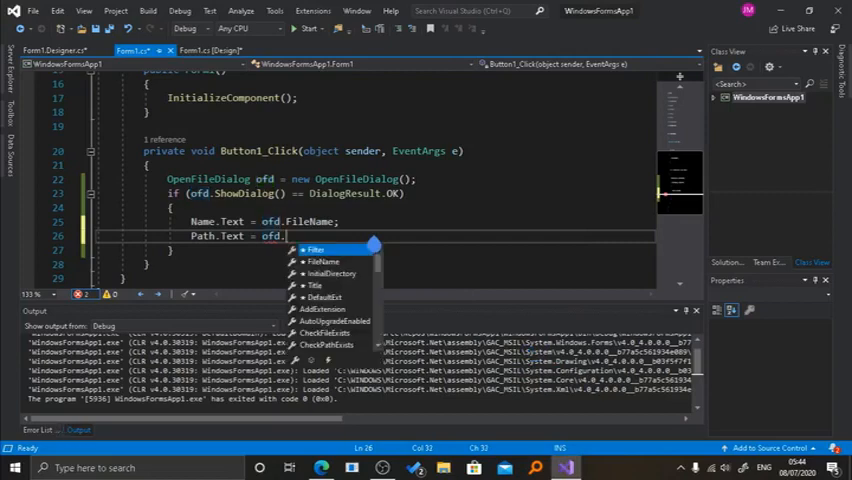
mouse_move(316, 250)
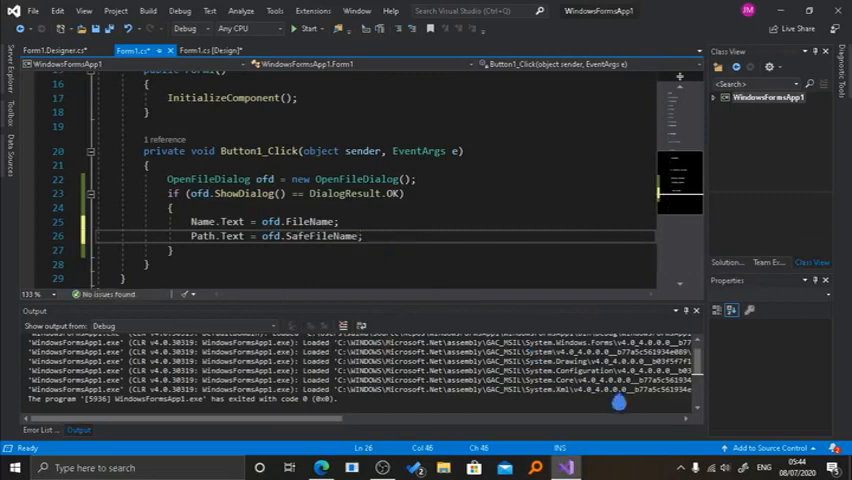
left_click(308, 28)
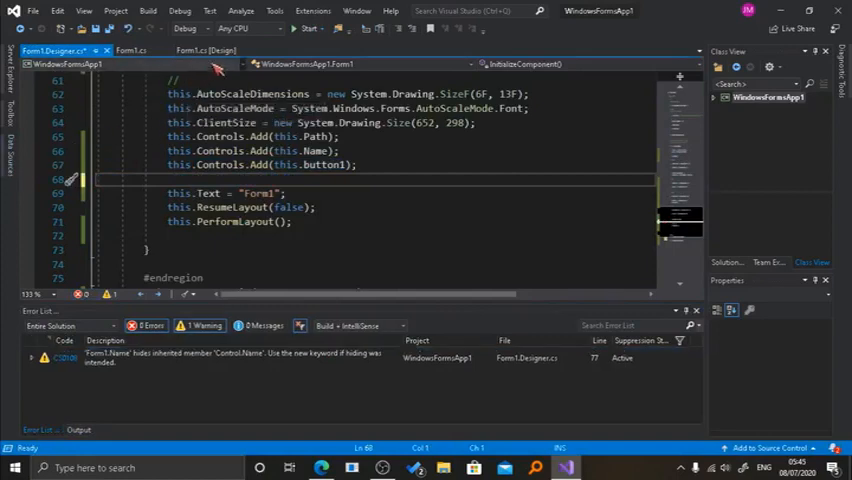
- Start debugging, browse to a picture in Pictures and confirm it in the Open dialog
left_click(310, 28)
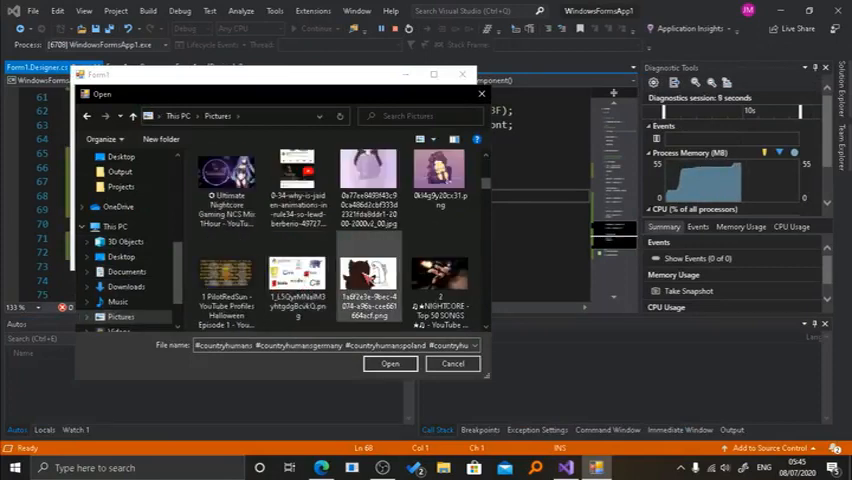
left_click(390, 364)
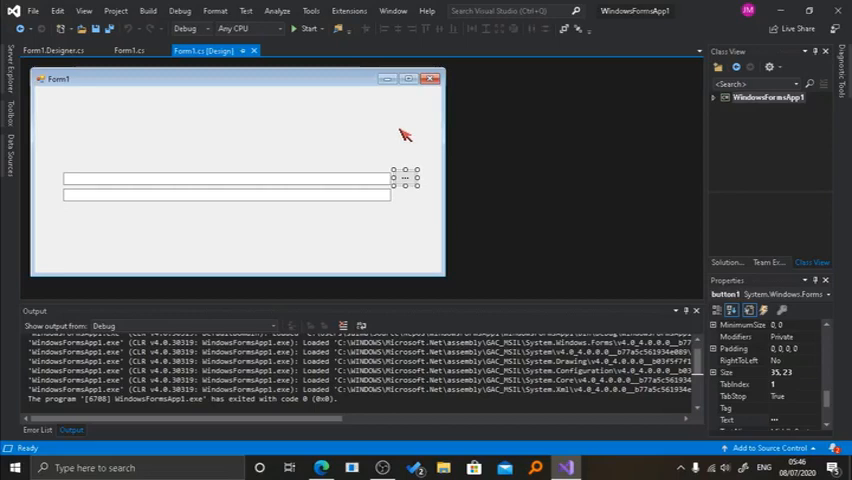
mouse_move(400, 142)
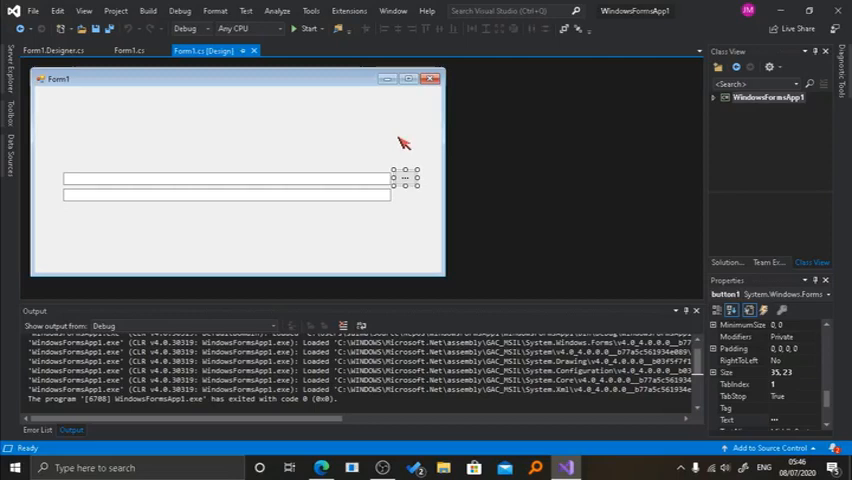